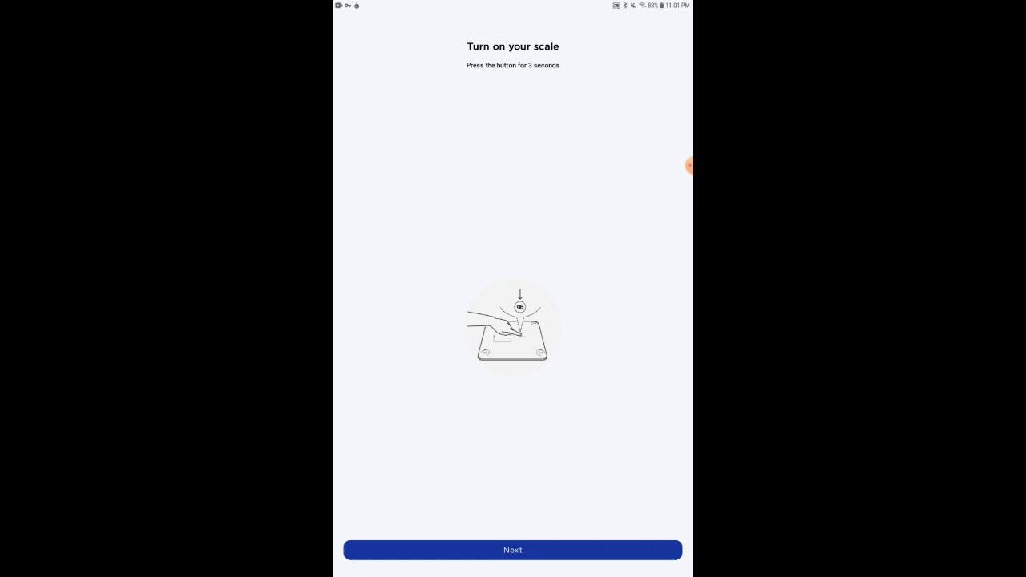
Confirm the WS50 scale is powered on so Health Mate detects the Smart Body Analyzer
left_click(512, 549)
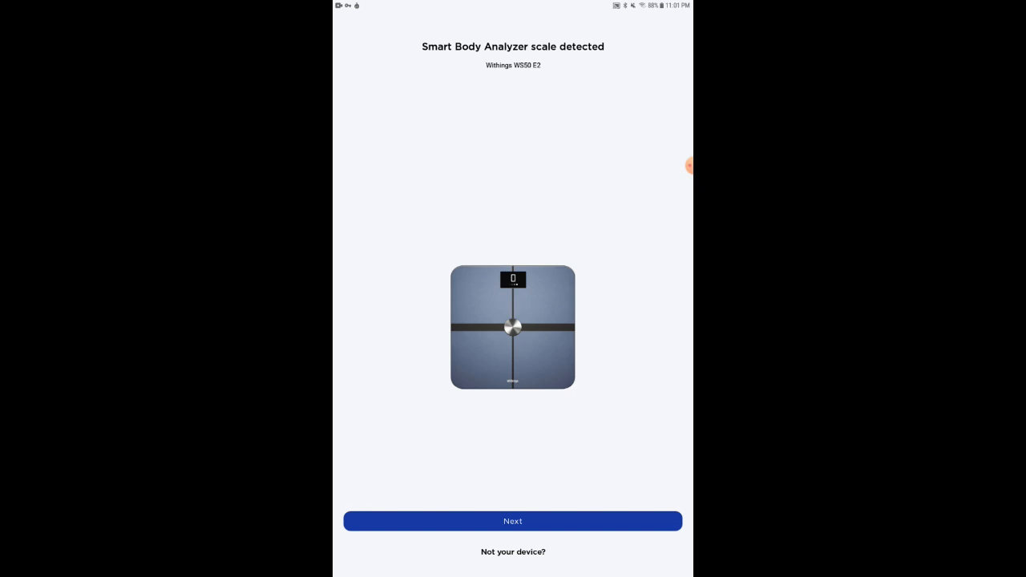
Accept the detected Smart Body Analyzer scale to reach the Wi-Fi network list
left_click(512, 521)
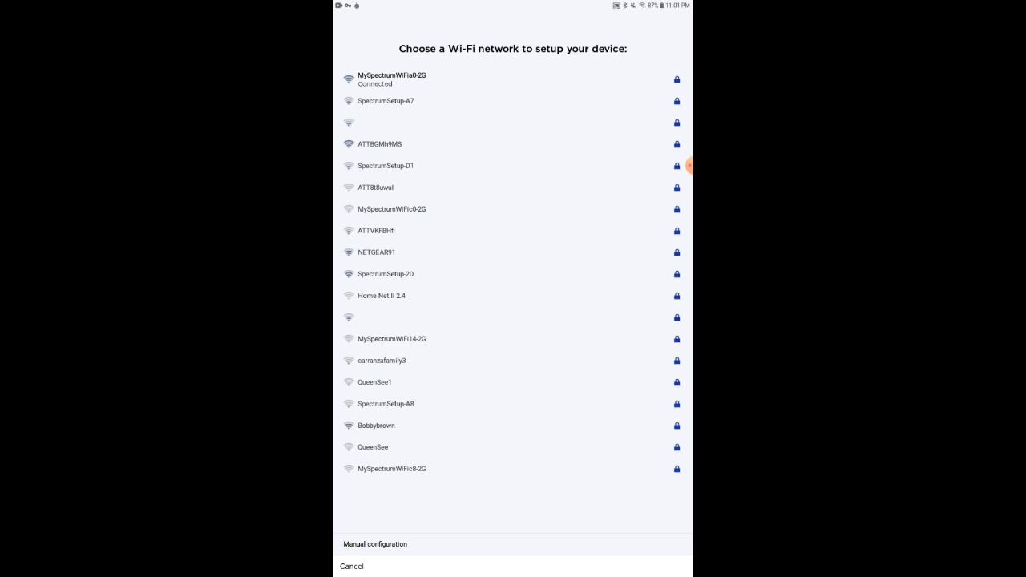
Keep the scale on the connected home Wi-Fi network and continue past 'You're all set!'
left_click(392, 79)
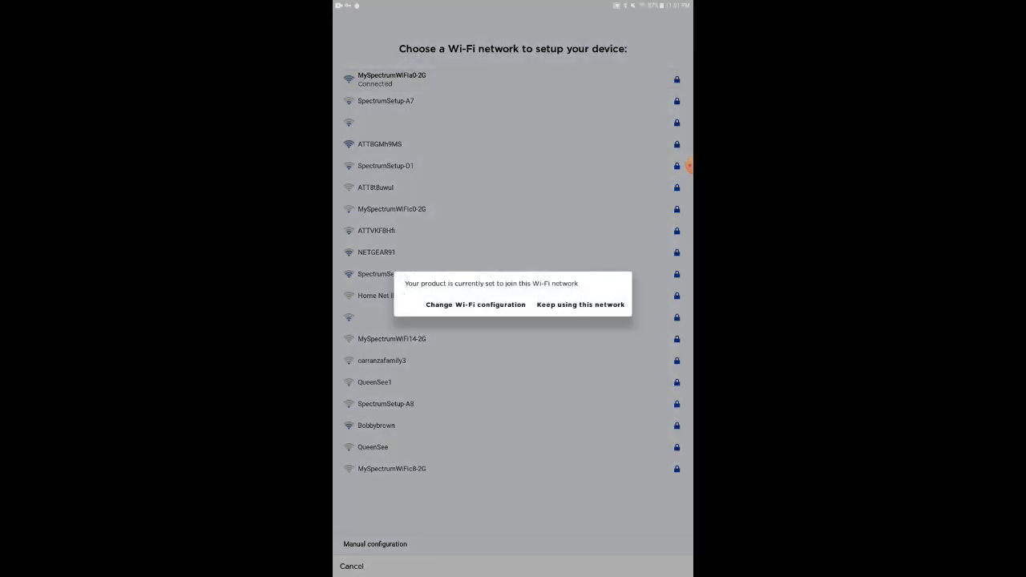
left_click(580, 305)
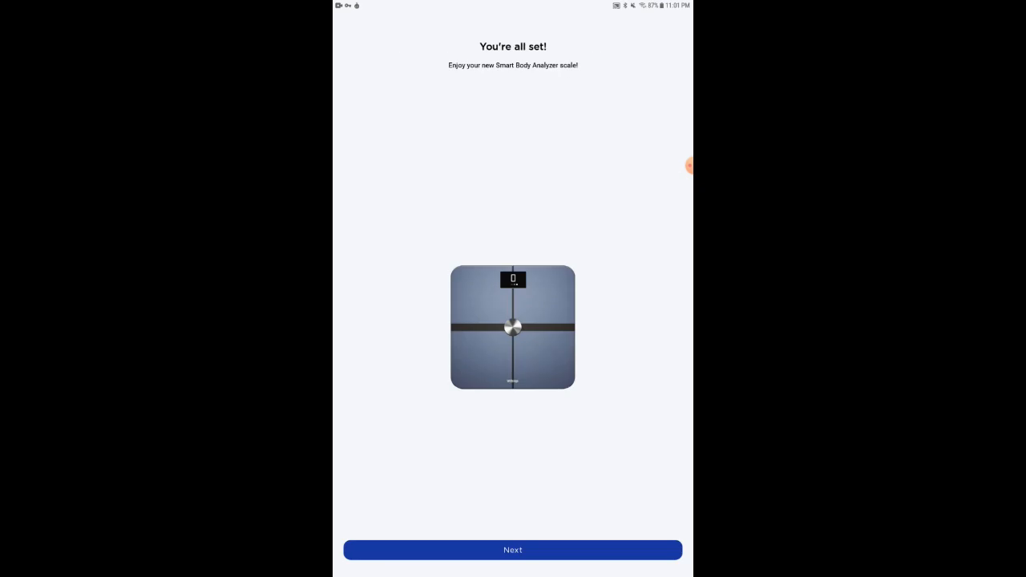
left_click(512, 550)
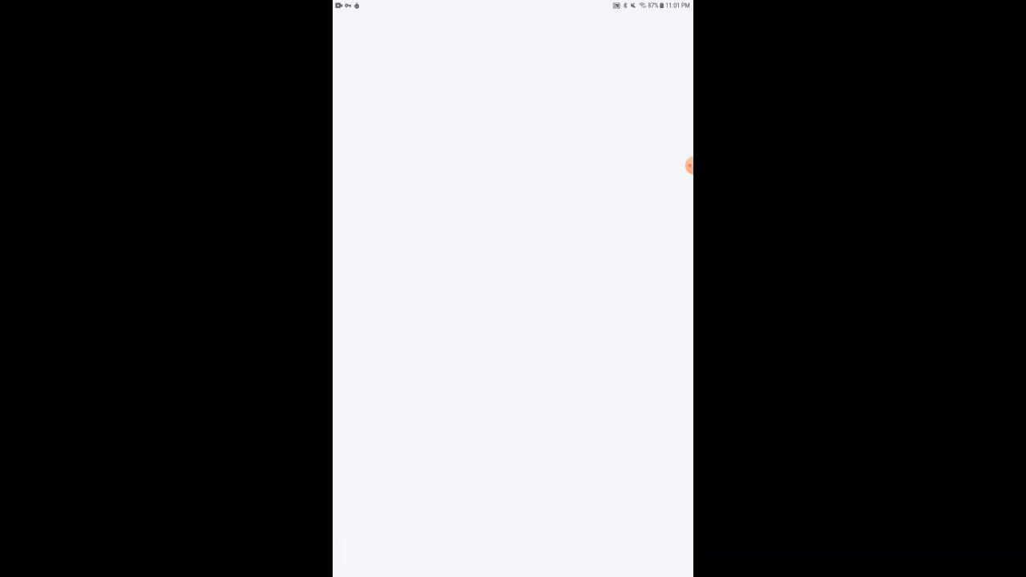